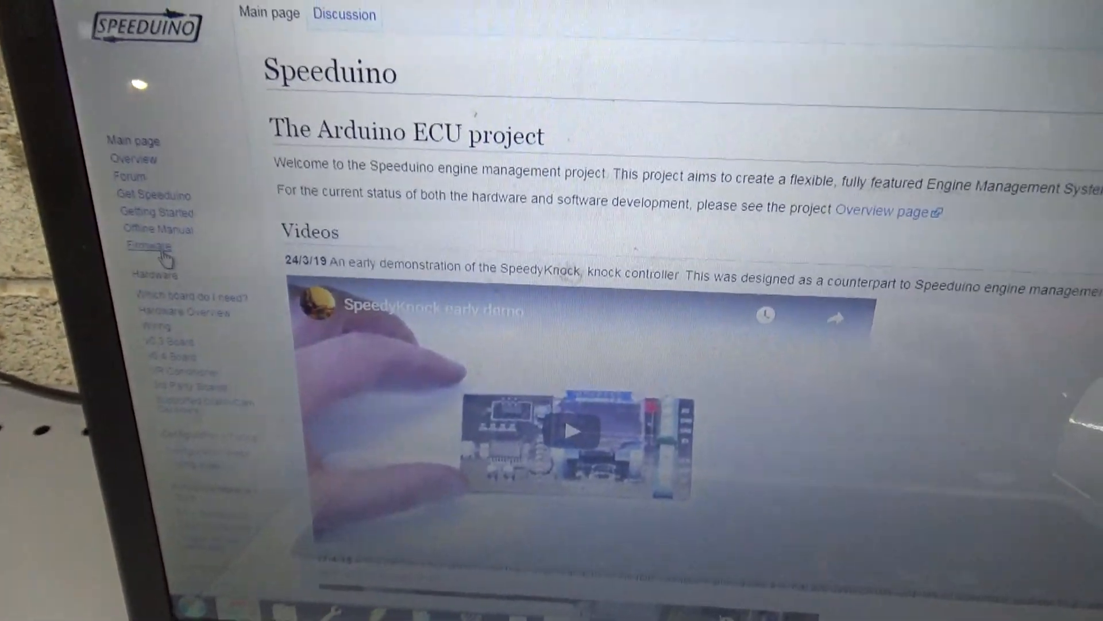
- View the wiki's Compiling and Installing Firmware page at the Installation - Easy Method section
{"action": "left_click", "coordinate": [146, 246]}
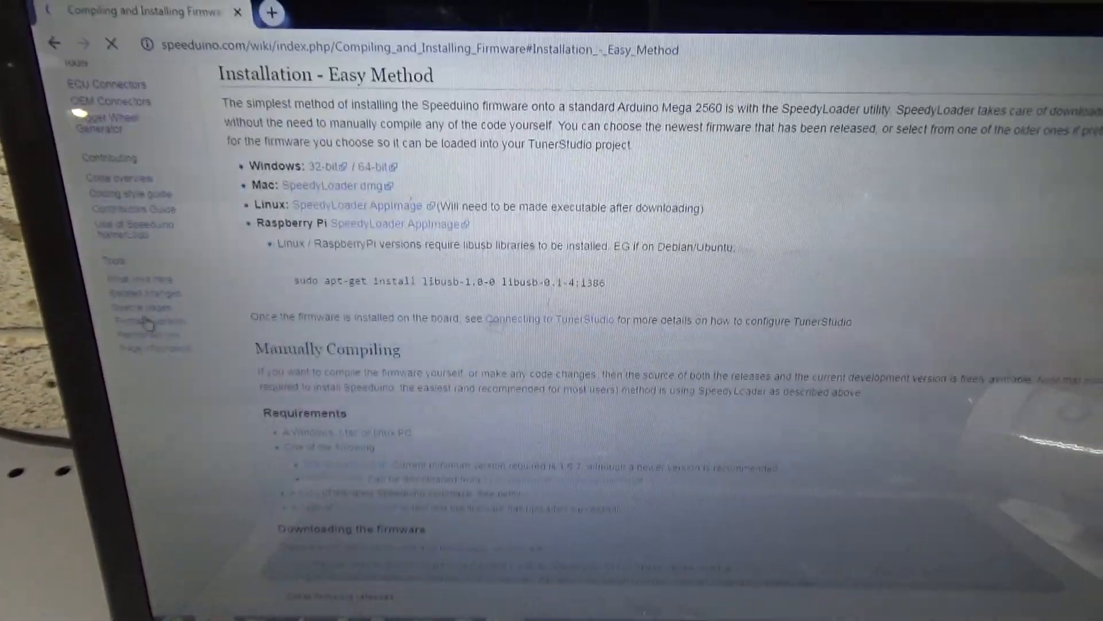
{"action": "scroll", "scroll_direction": "up", "scroll_amount": 3}
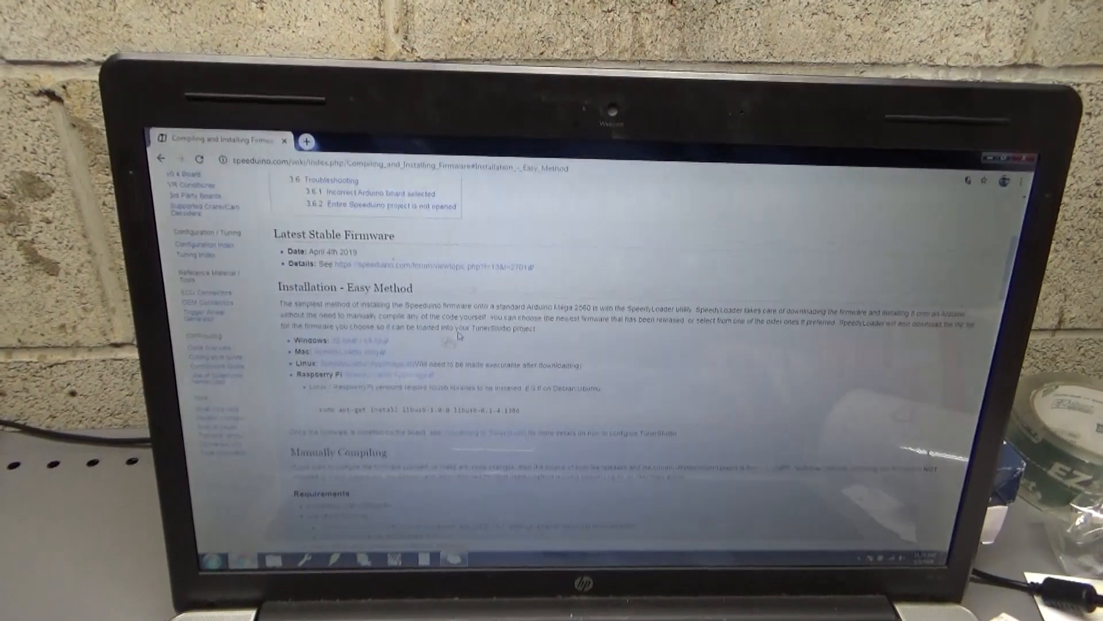
{"action": "scroll", "scroll_direction": "down", "scroll_amount": 3}
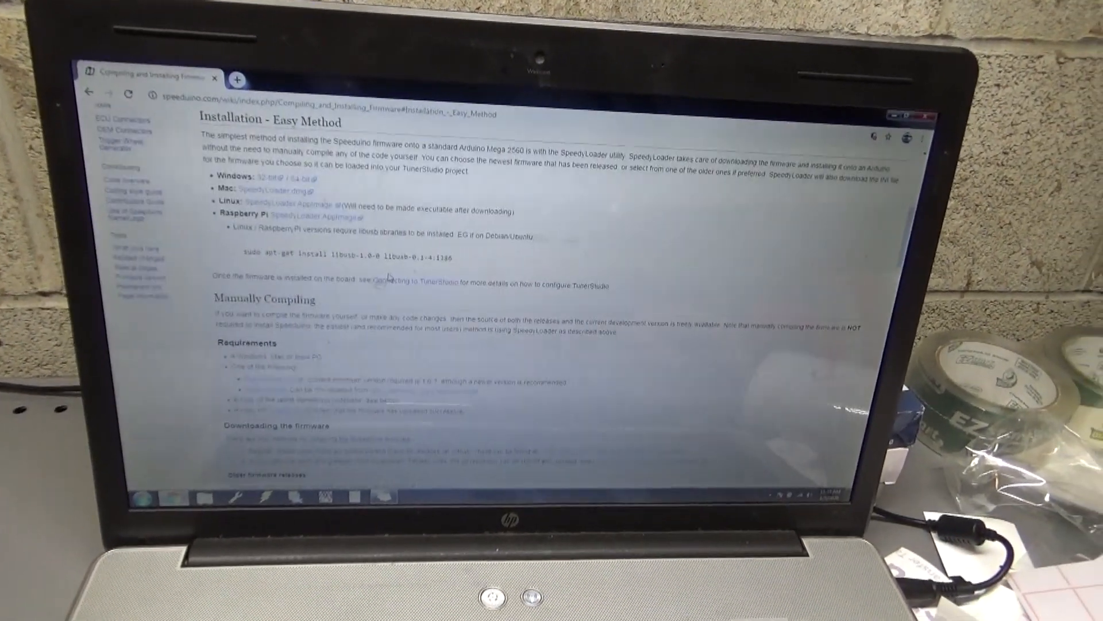
{"action": "scroll", "scroll_direction": "up", "scroll_amount": 3}
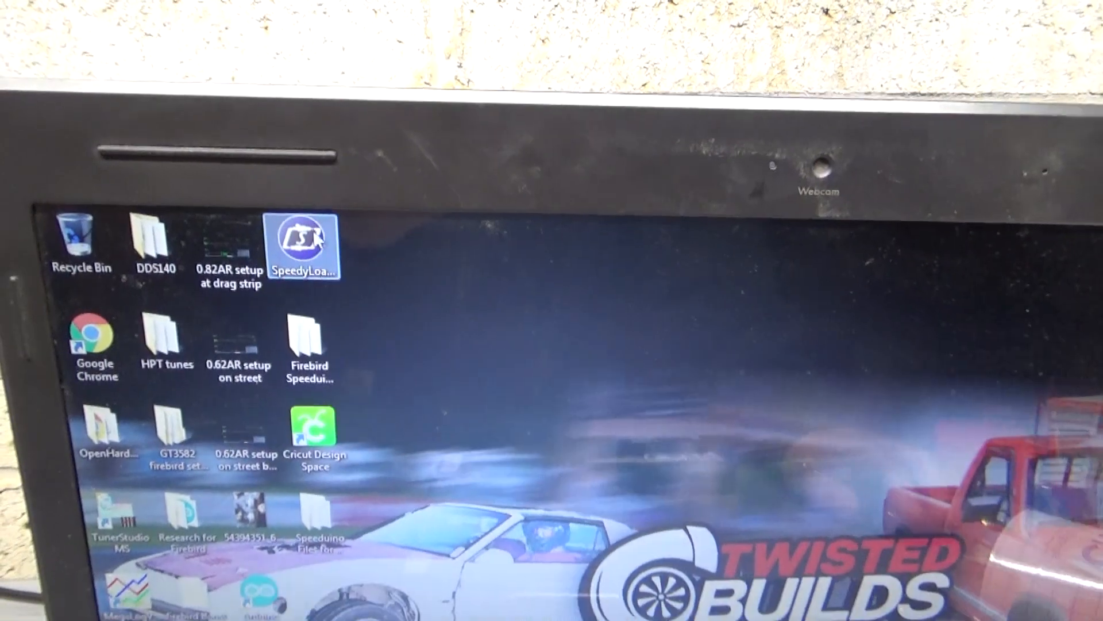
- Launch SpeedyLoader from its desktop shortcut and accept the unverified-publisher security warning
{"action": "double_click", "coordinate": [304, 244]}
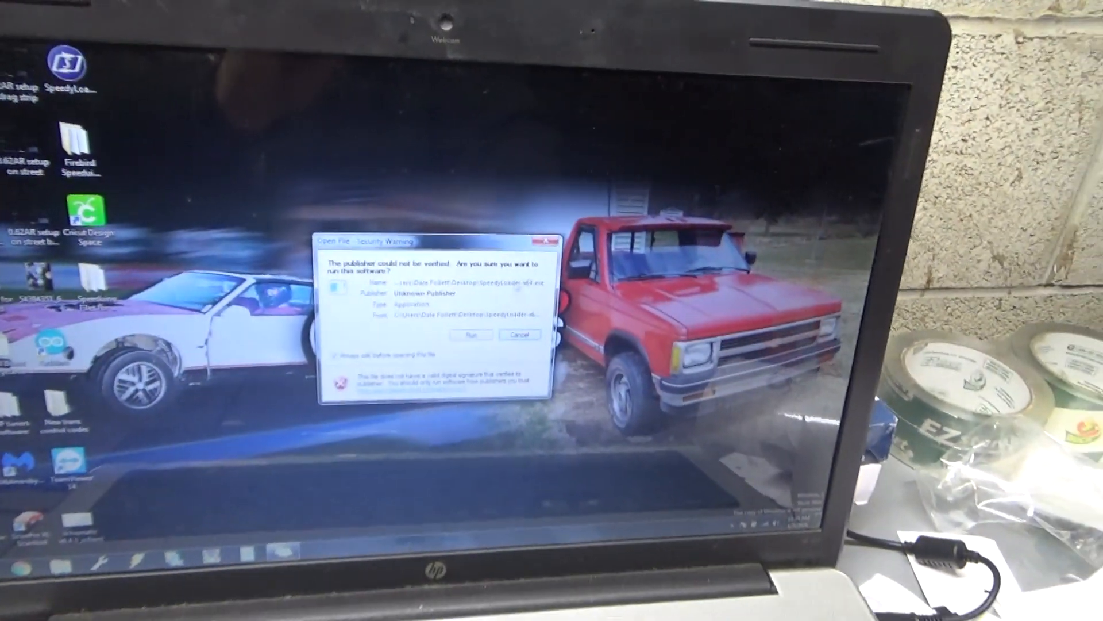
{"action": "left_click", "coordinate": [468, 333]}
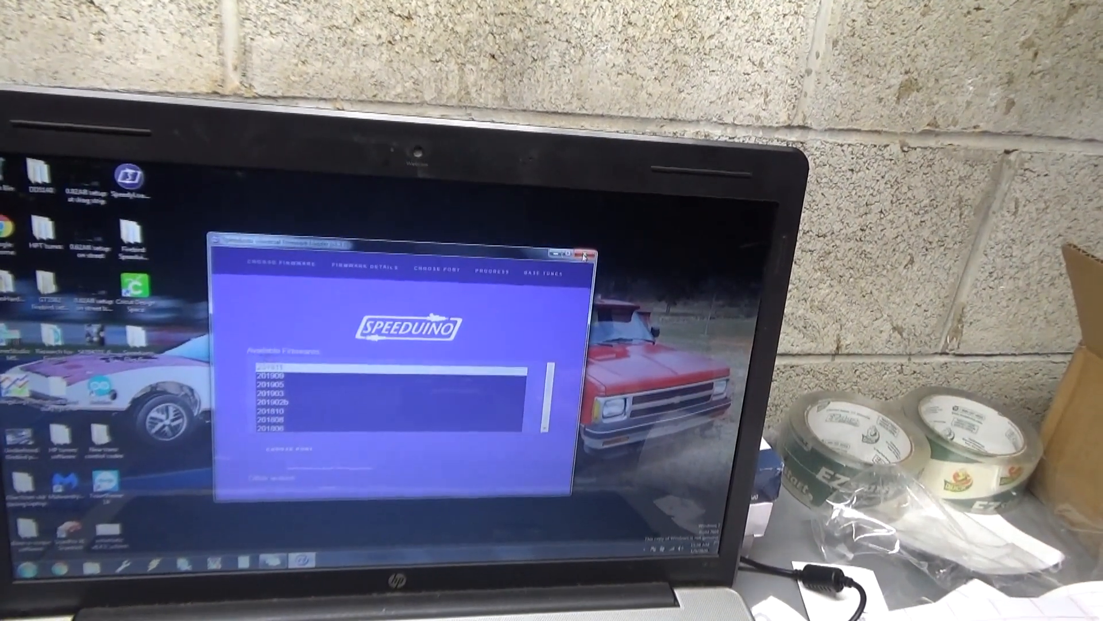
- Close the SpeedyLoader window after viewing the Available Firmware list
{"action": "left_click", "coordinate": [583, 256]}
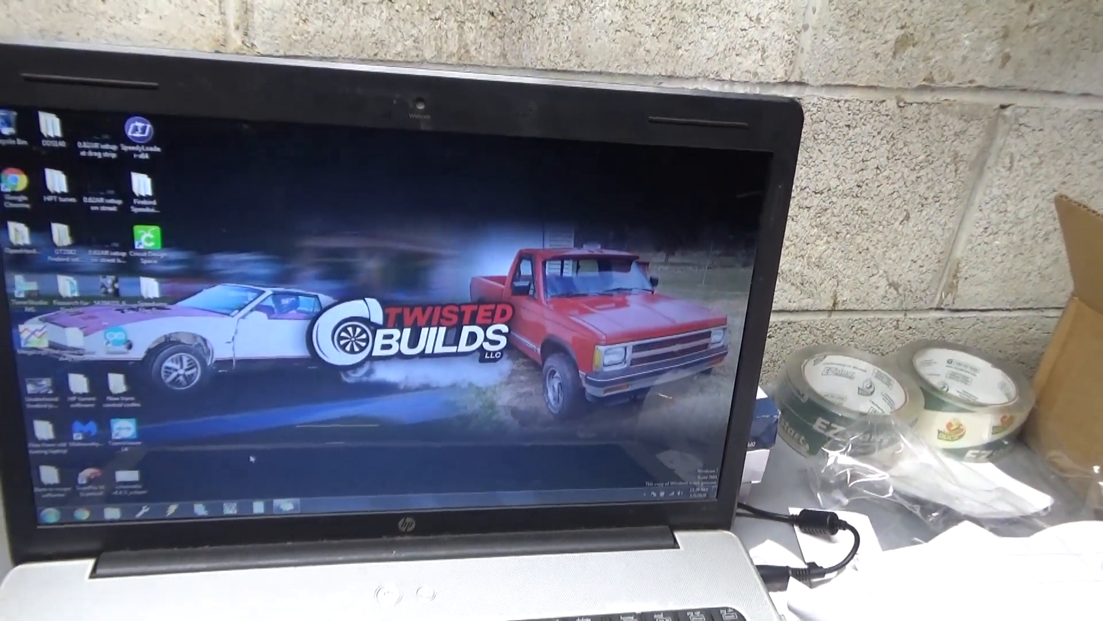